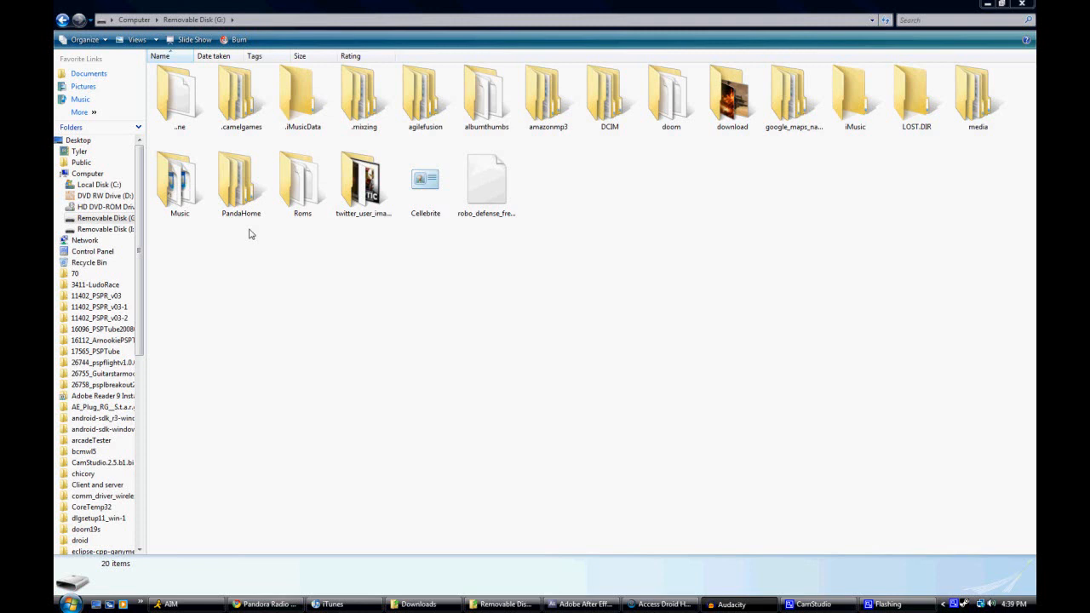
mouse_move(235, 275)
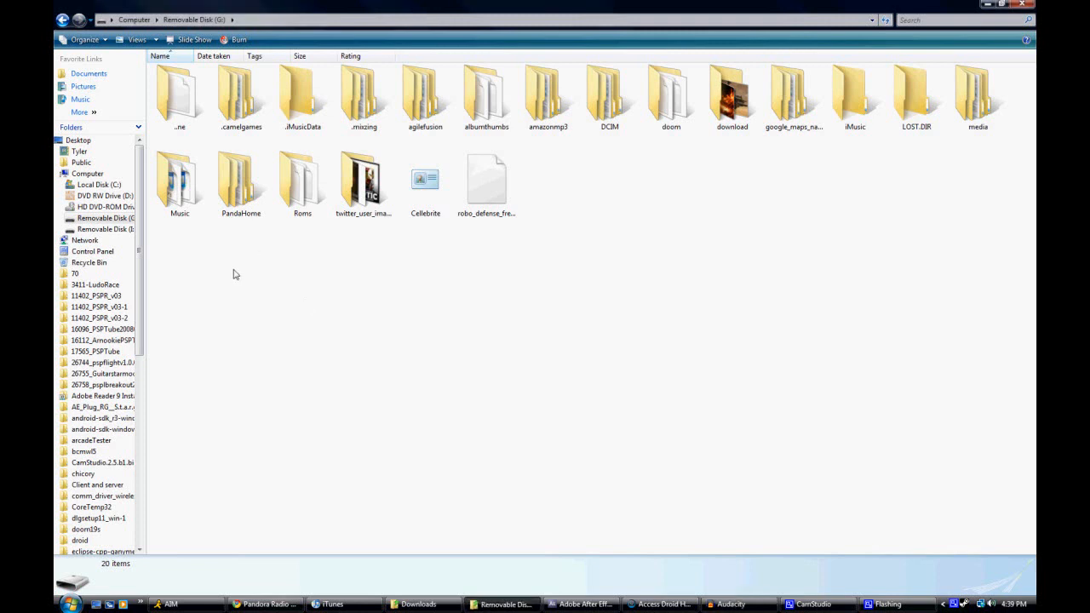
Open the Music folder on Removable Disk (G:) to list its song files.
right_click(235, 274)
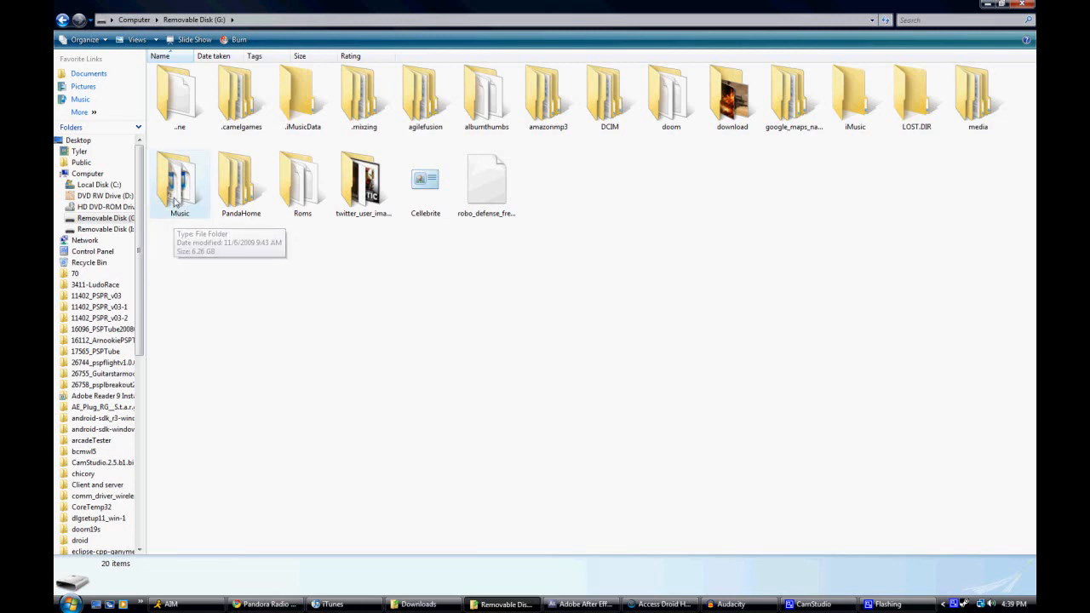
double_click(181, 179)
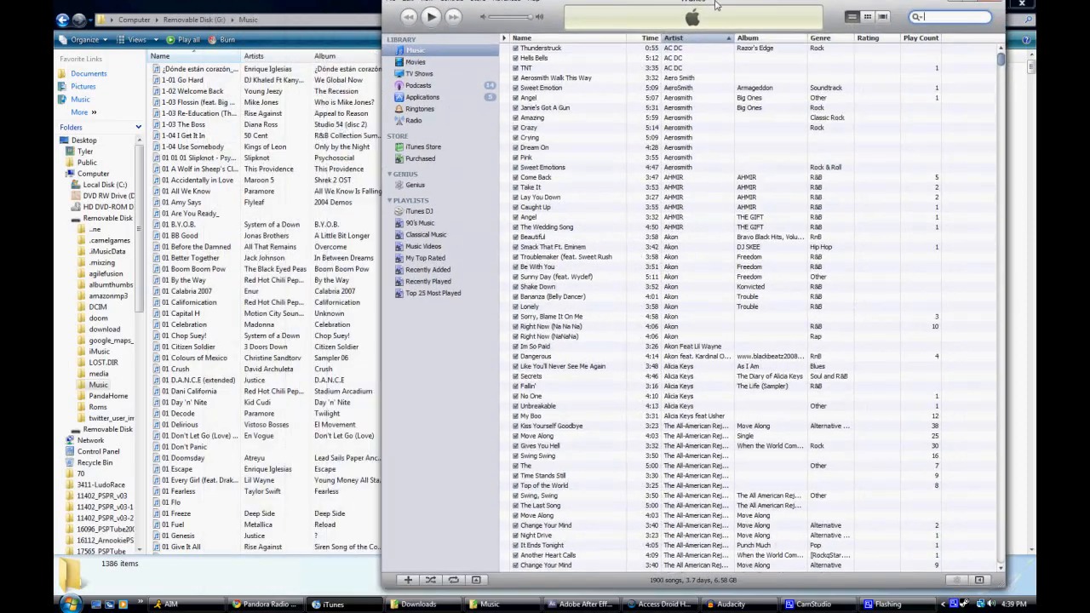
Minimize iTunes so the Music folder's 1,086-item list fills the screen.
left_click(546, 161)
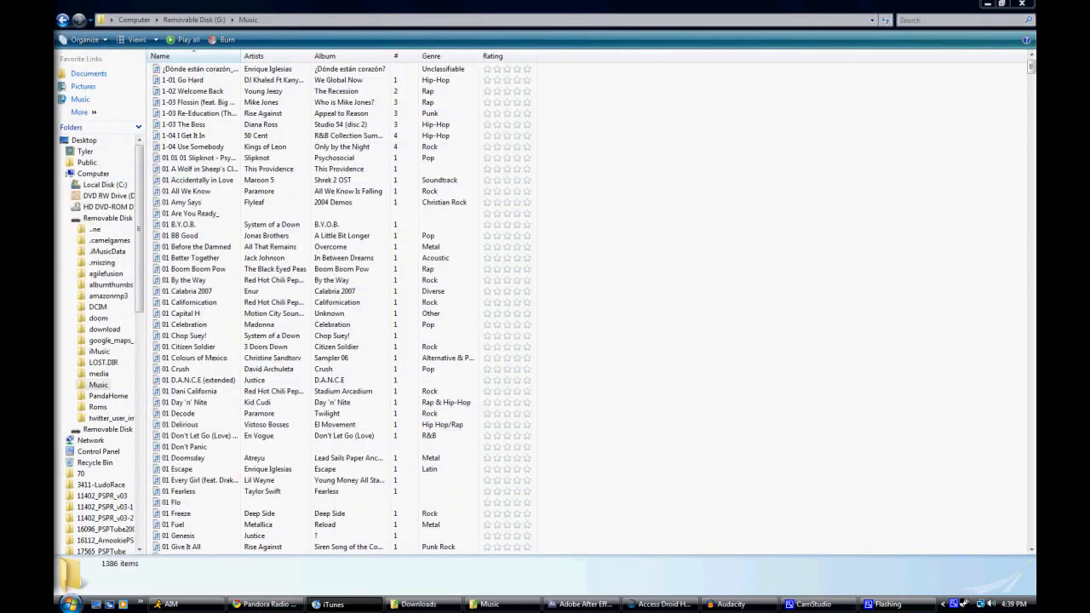
mouse_move(845, 549)
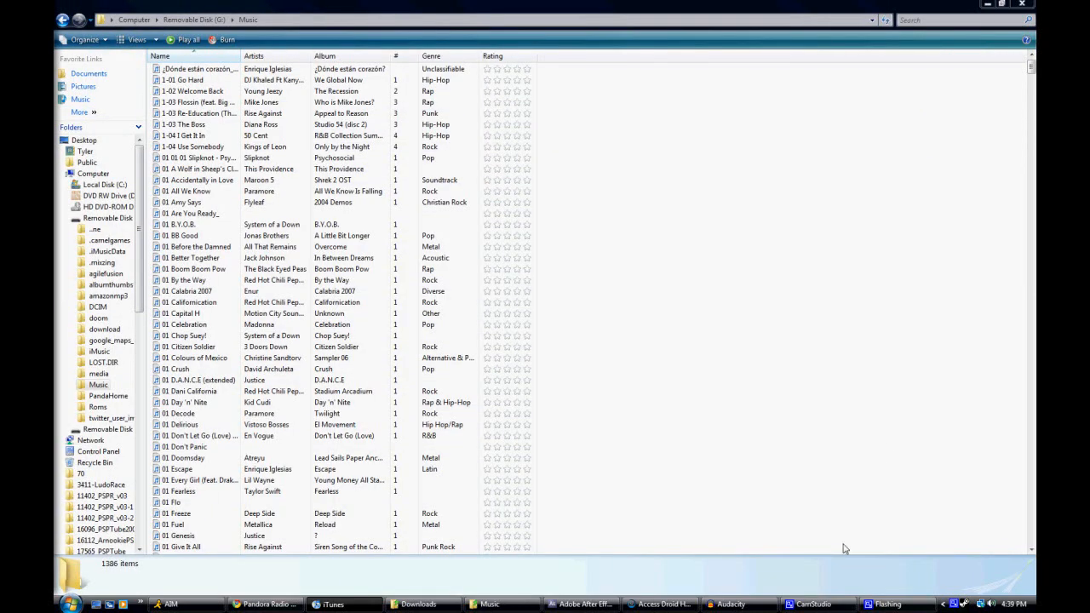
mouse_move(731, 603)
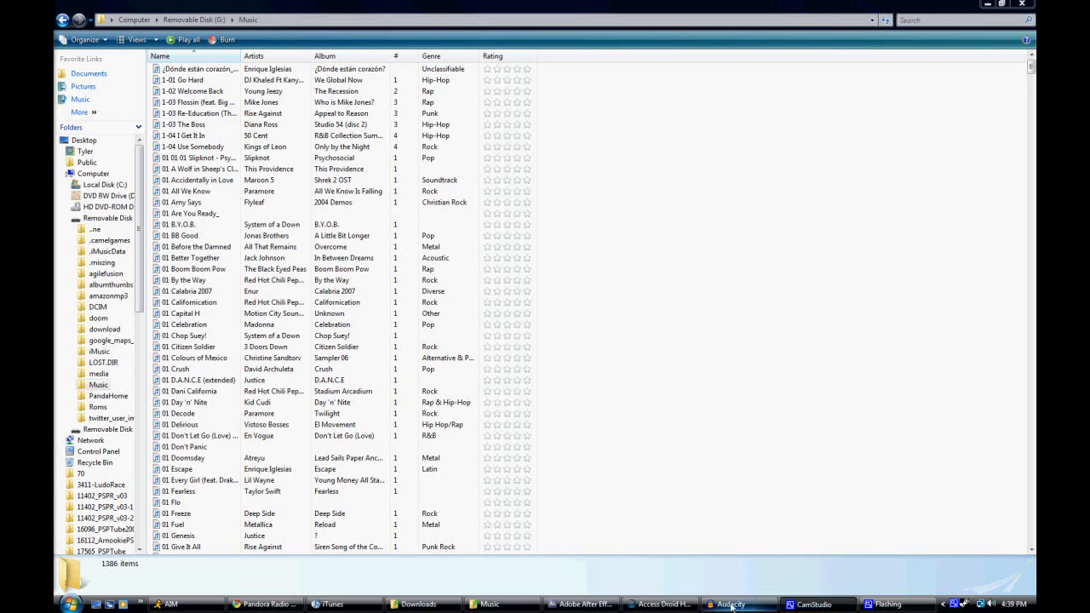